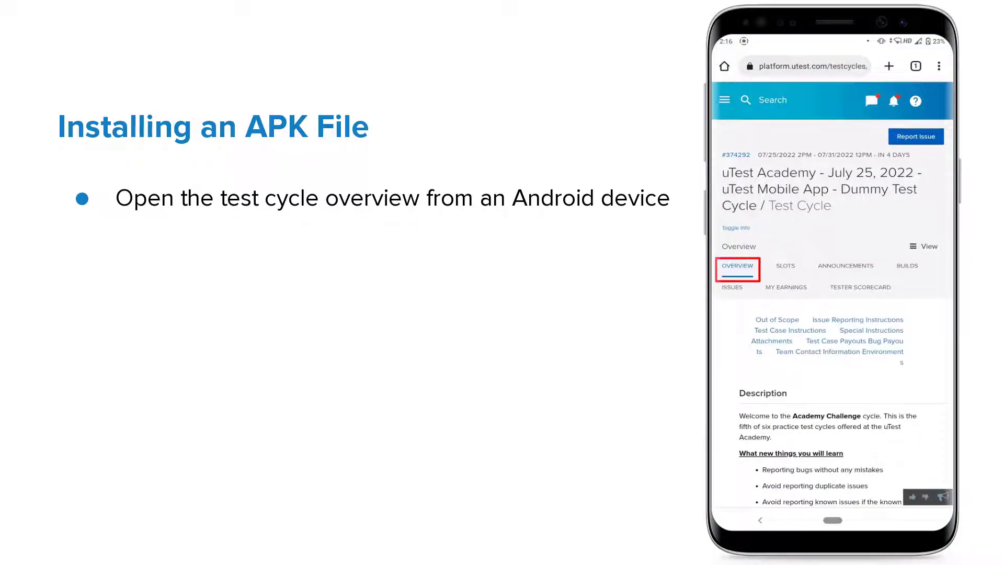
Scroll the Overview to Attachments and show the QR code for uTest Android App.apk.
scroll(down, 3)
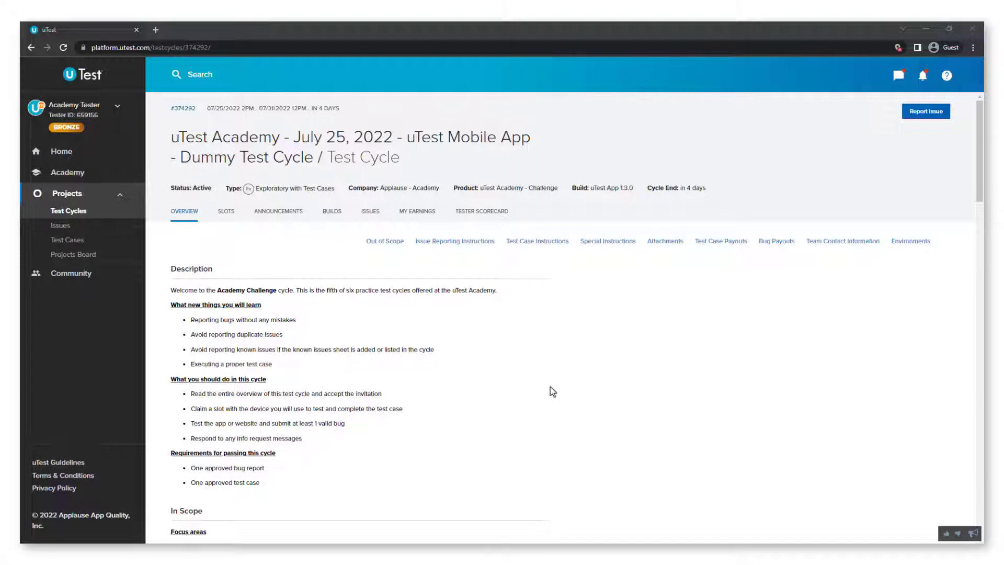
scroll(down, 3)
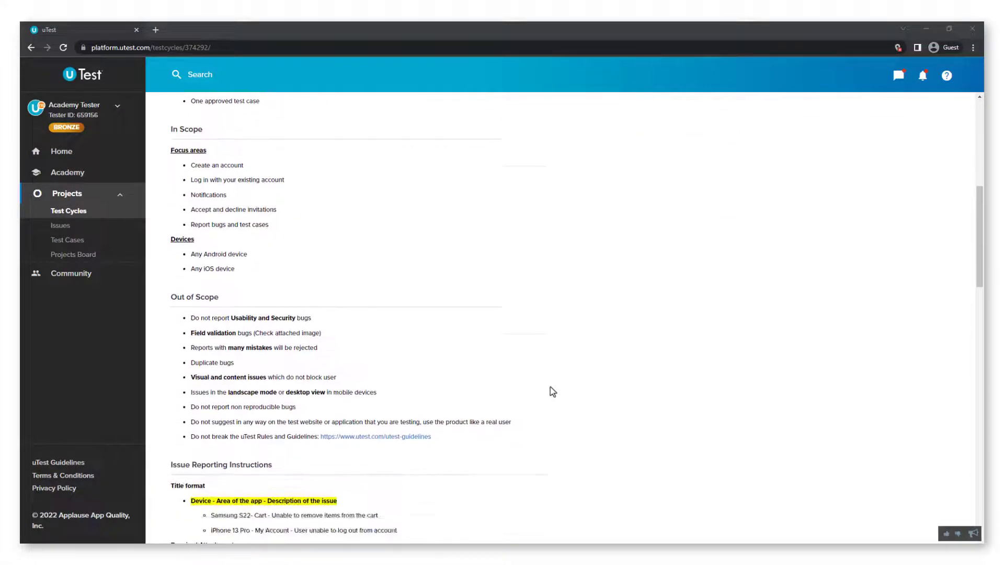
scroll(down, 3)
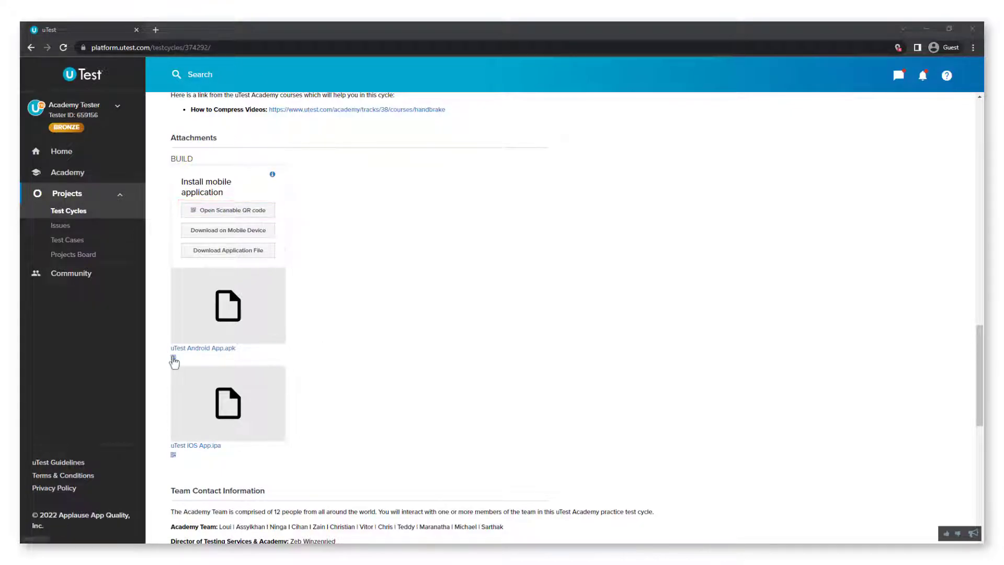
click(228, 210)
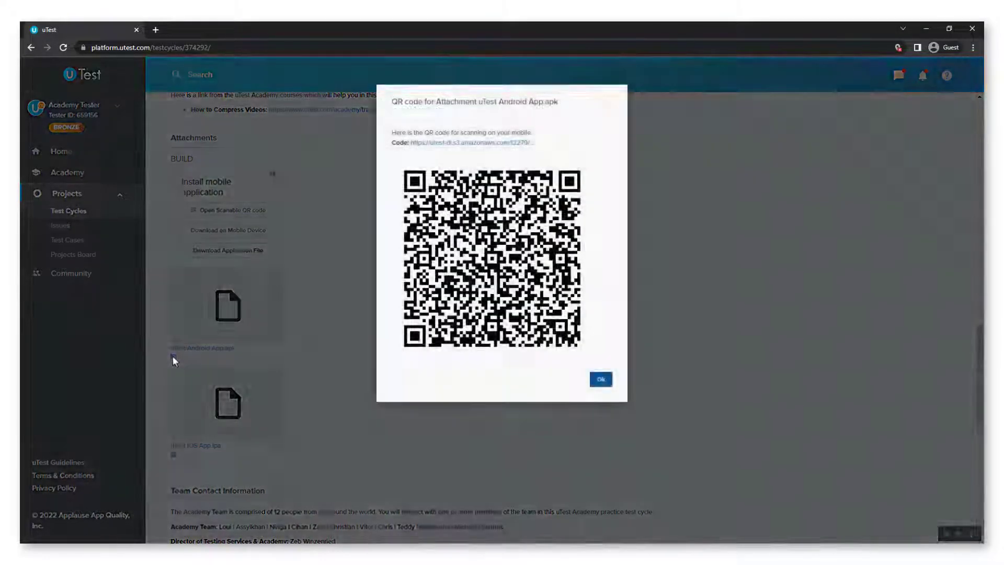